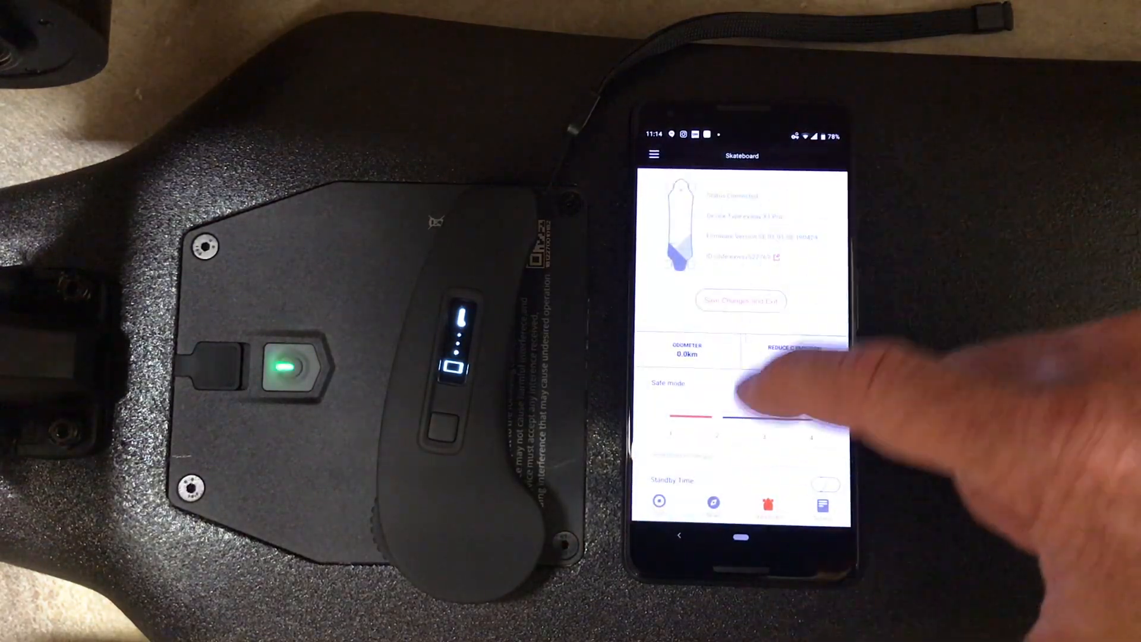
scroll(down, 3)
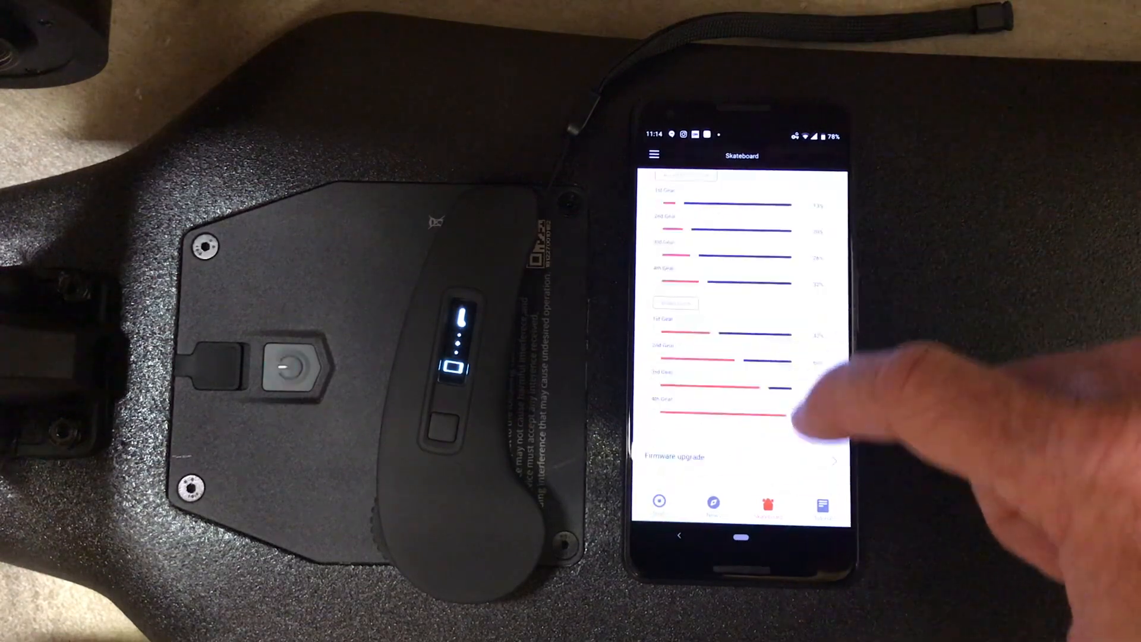